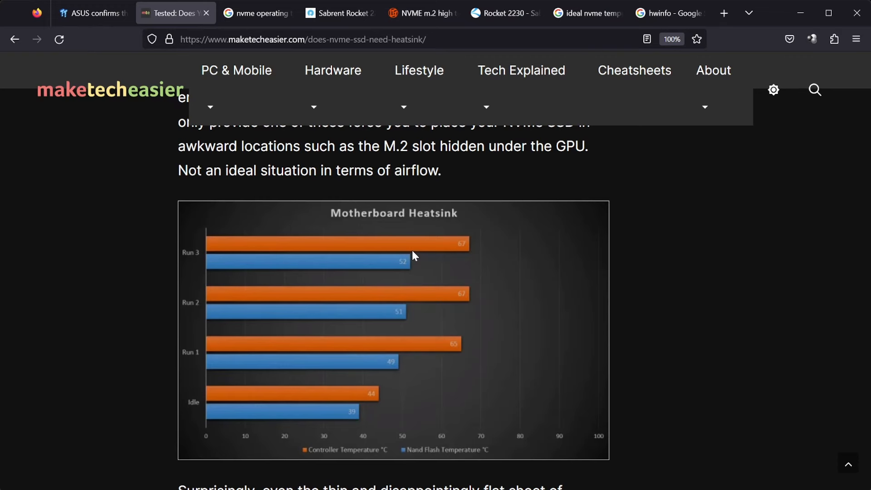
Read the heatsink test charts down to Thermalright Thermal Pad, then view the 'nvme operating temp' results.
scroll(down, 3)
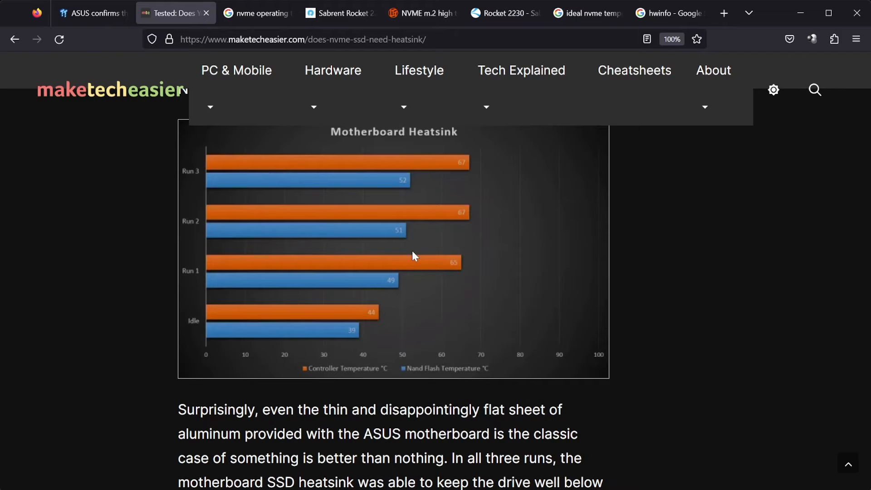
mouse_move(437, 265)
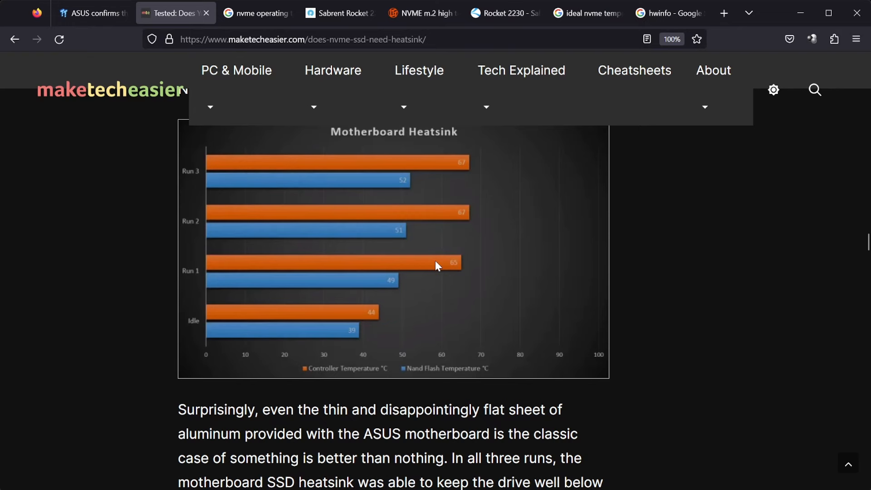
scroll(down, 3)
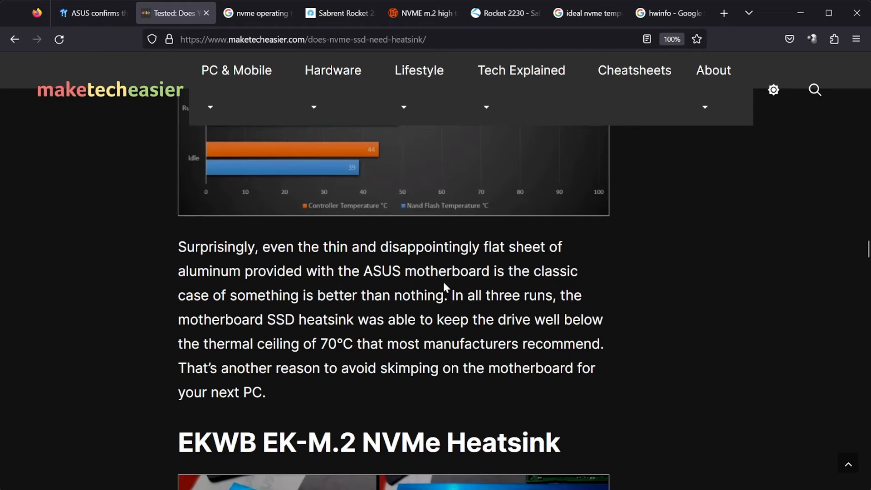
mouse_move(421, 323)
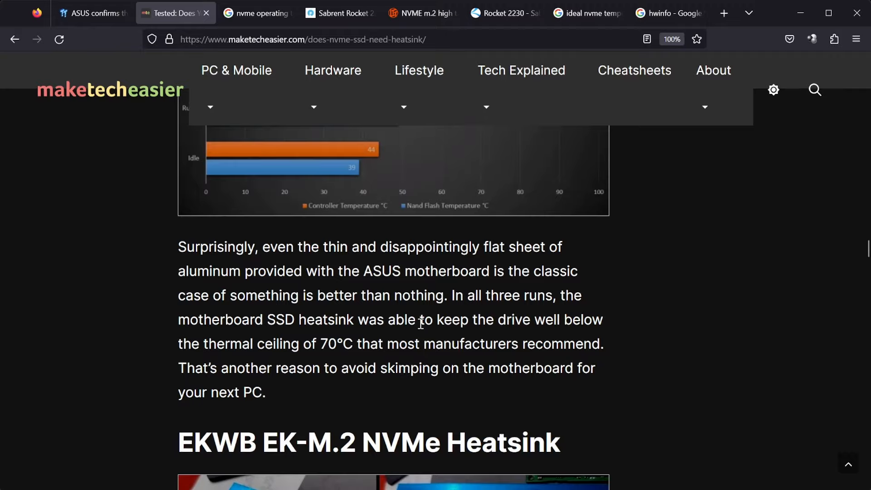
scroll(down, 3)
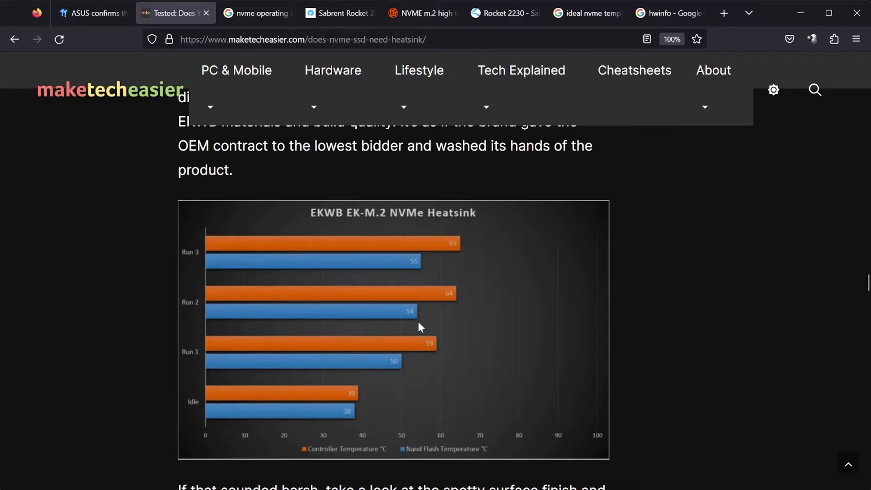
scroll(down, 3)
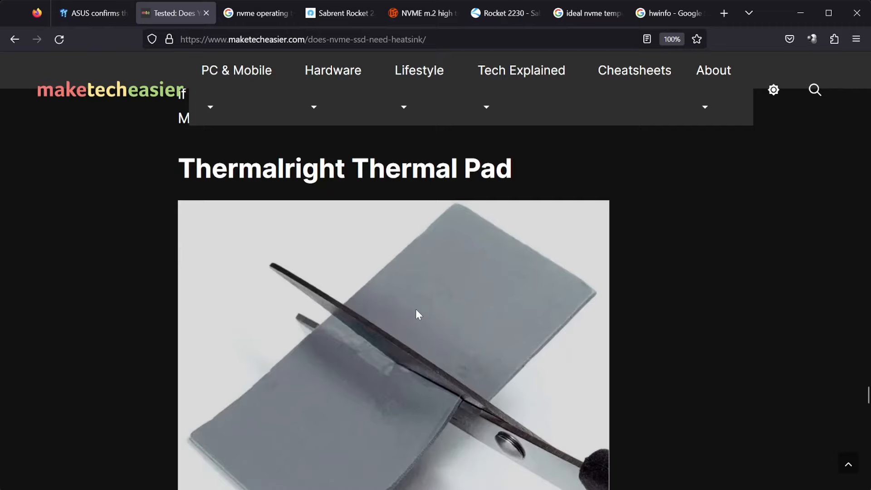
click(263, 12)
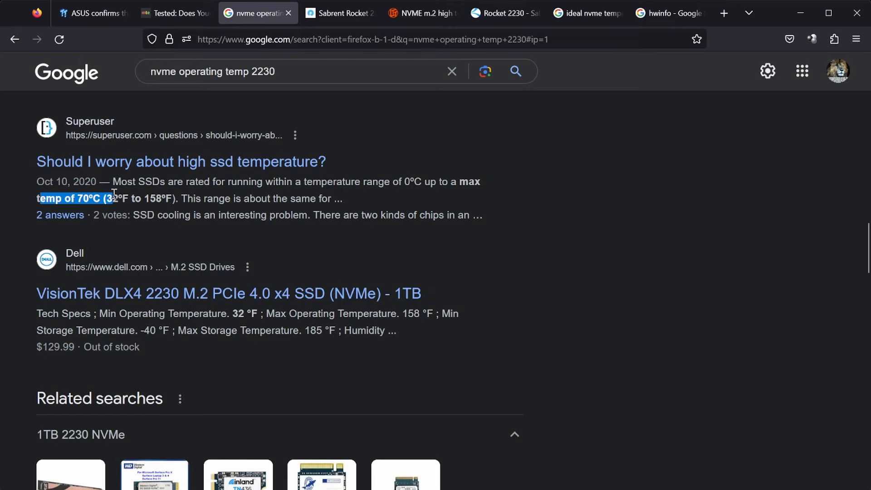
Read the Linus Tech Tips NVMe temperature thread, then switch to the hwinfo Google results.
click(337, 13)
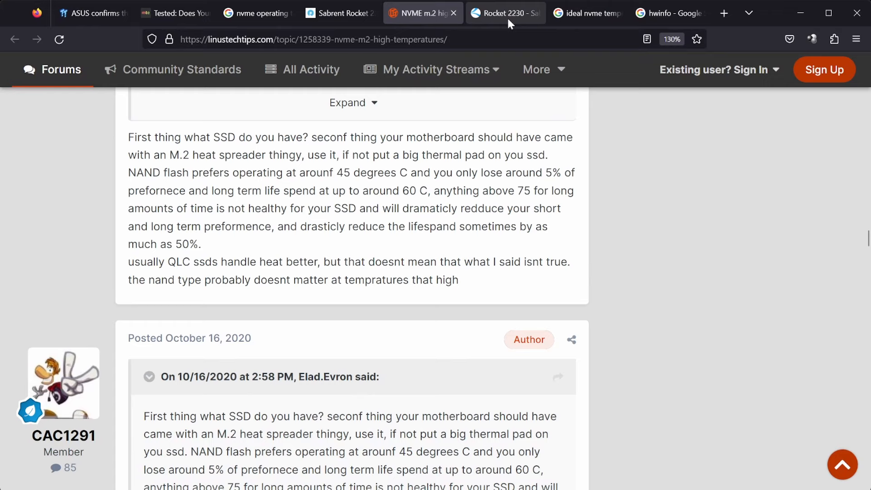
click(670, 13)
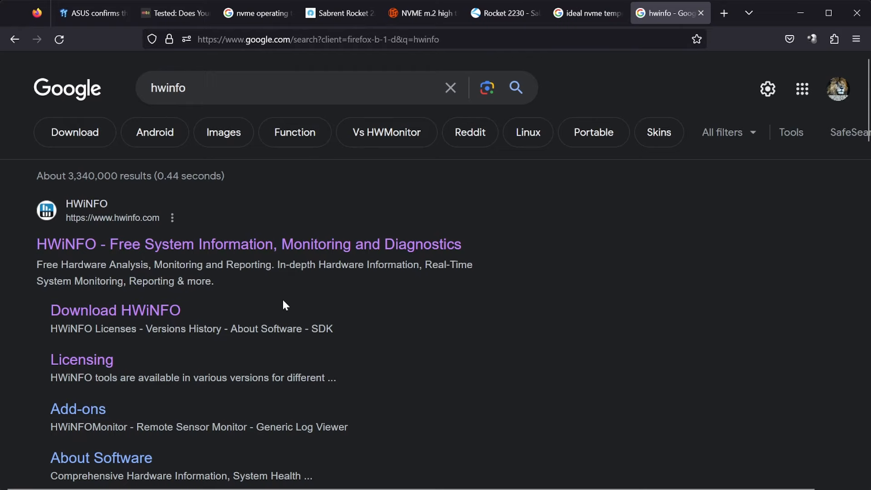
mouse_move(184, 249)
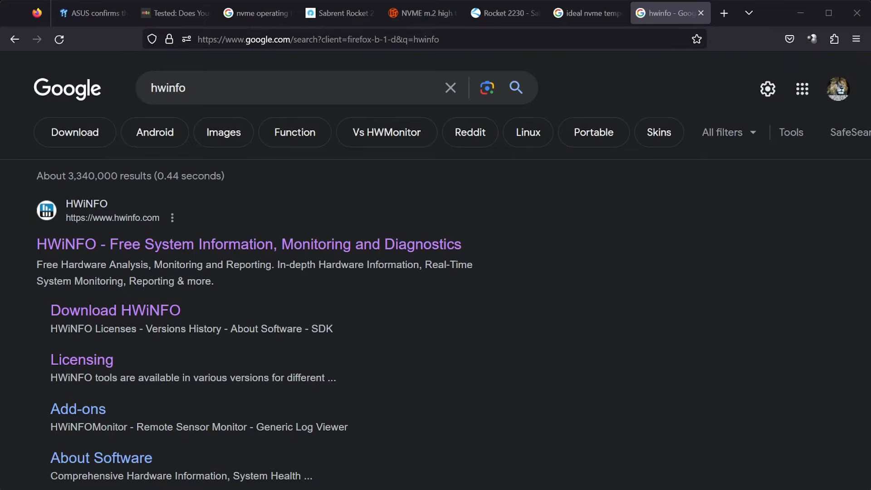
Read the TweakTown 'ASUS confirms…' ROG Ally microSD overheating article through ASUS's RMA note.
click(95, 13)
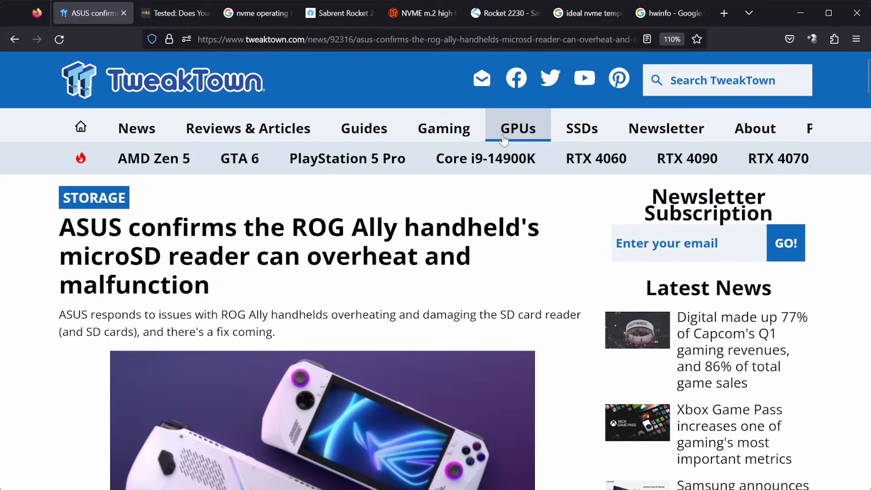
scroll(down, 3)
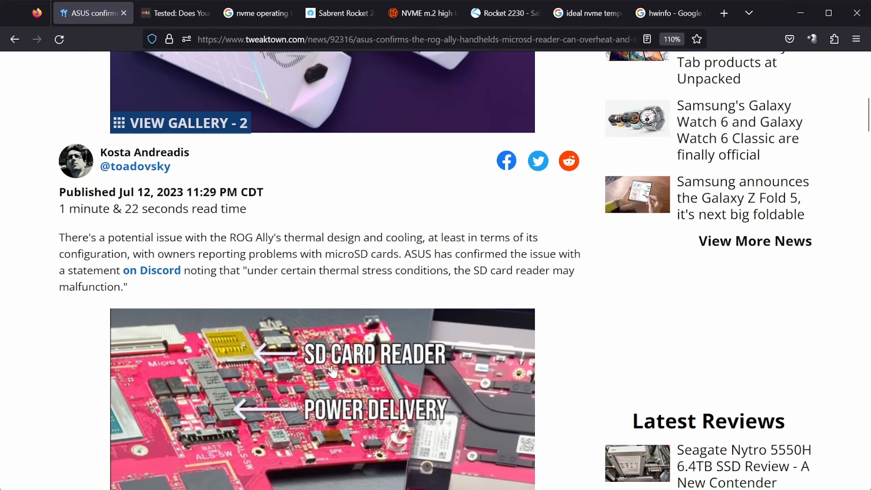
scroll(down, 3)
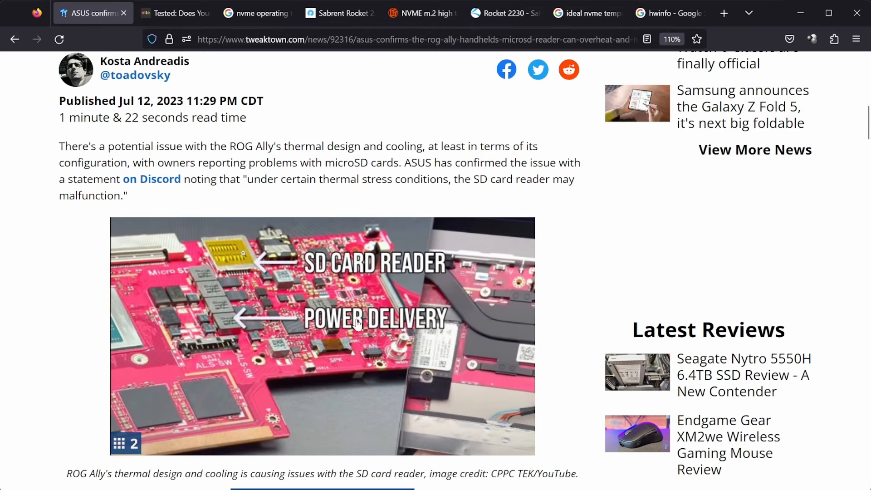
scroll(down, 3)
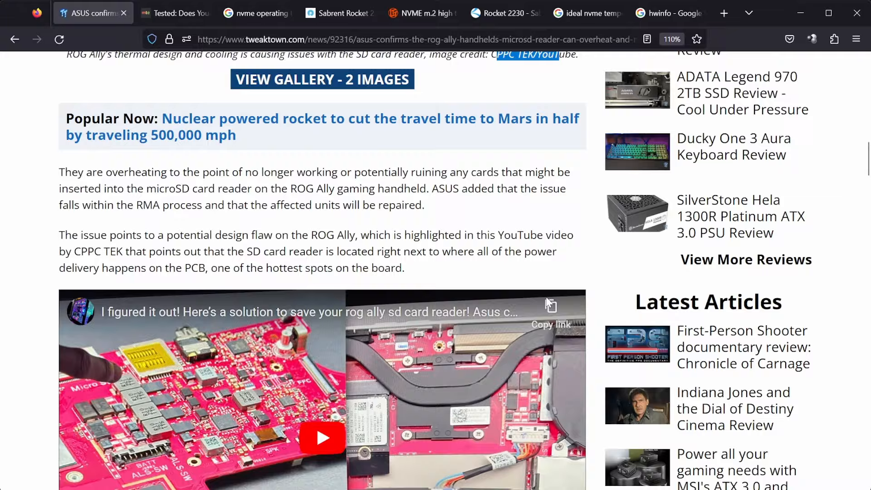
scroll(down, 3)
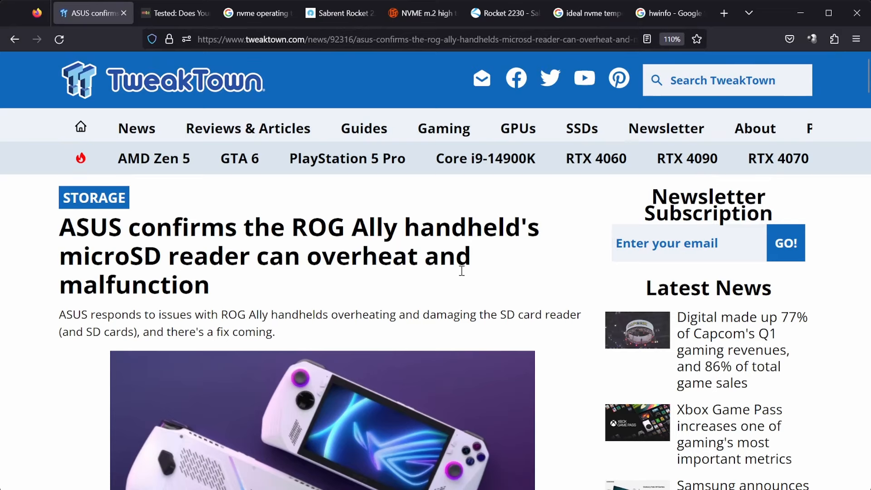
mouse_move(372, 268)
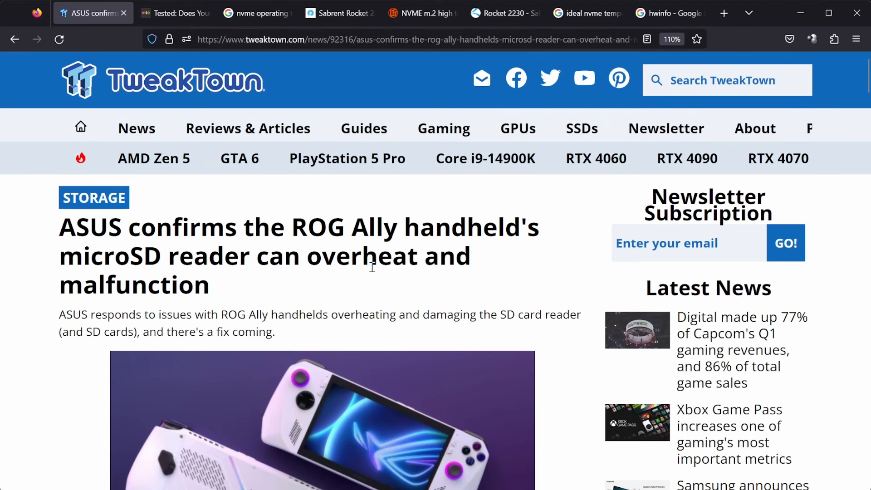
scroll(down, 3)
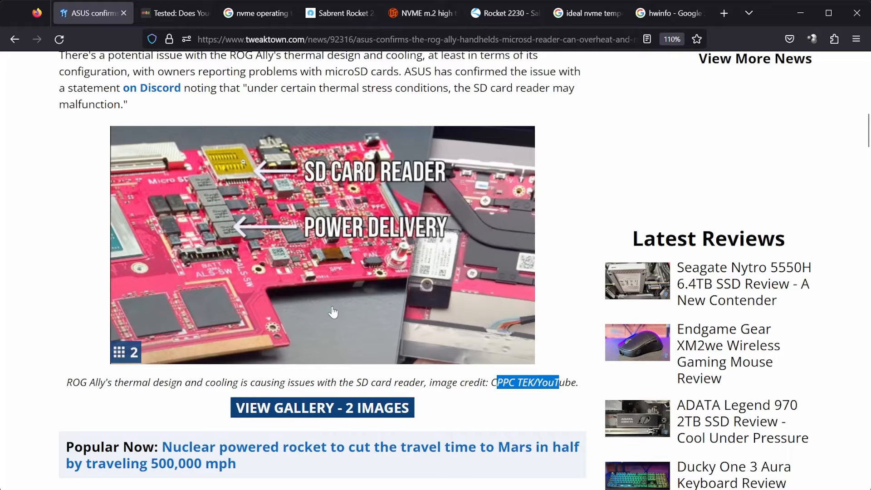
scroll(down, 3)
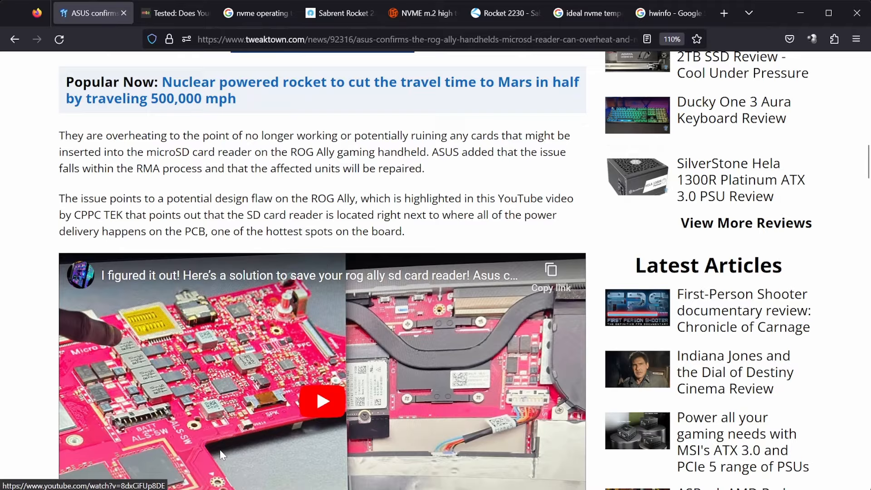
scroll(down, 3)
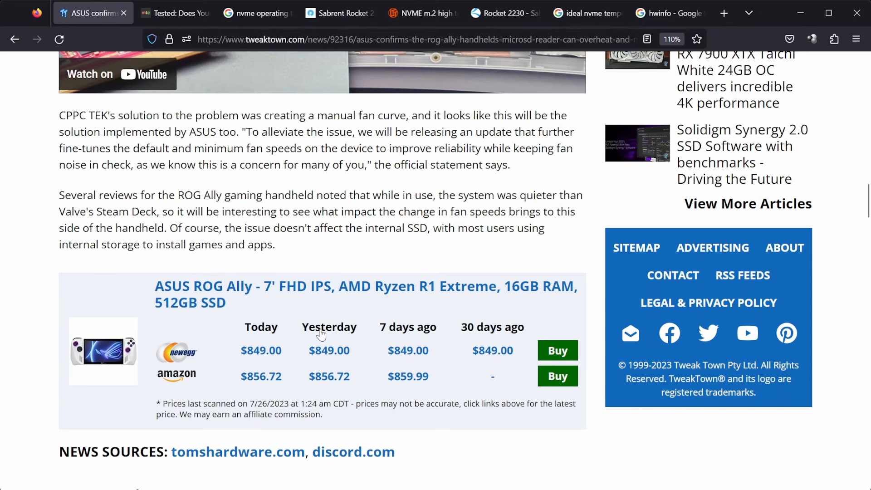